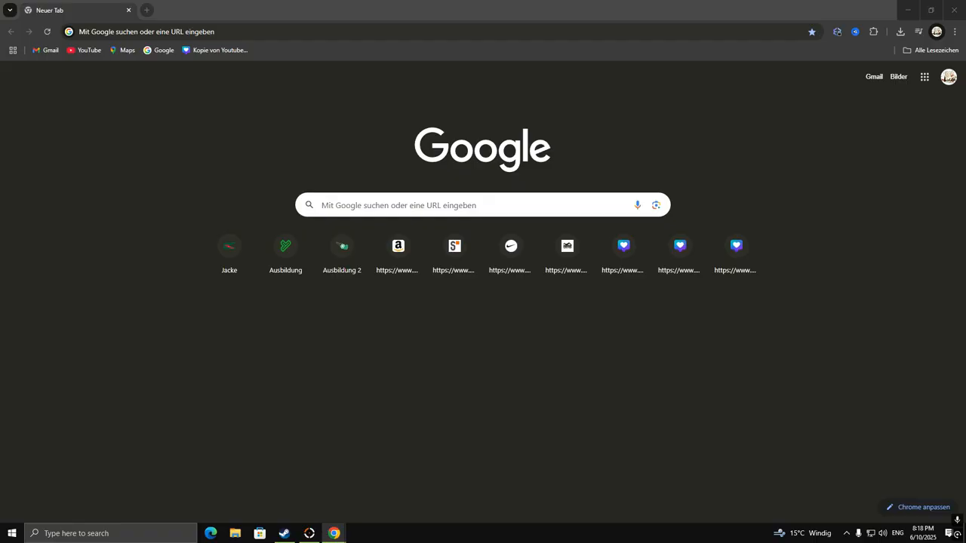
mouse_move(139, 269)
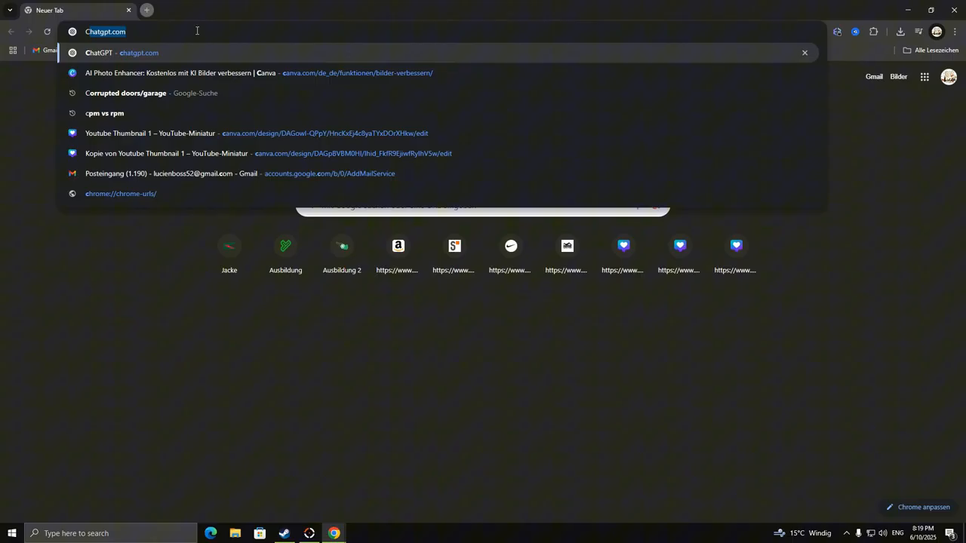
Find AdGuard Extra in the Chrome Web Store showing Installiert, then load twitch.tv in a new tab
text(CHOME WEB)
text(adgua)
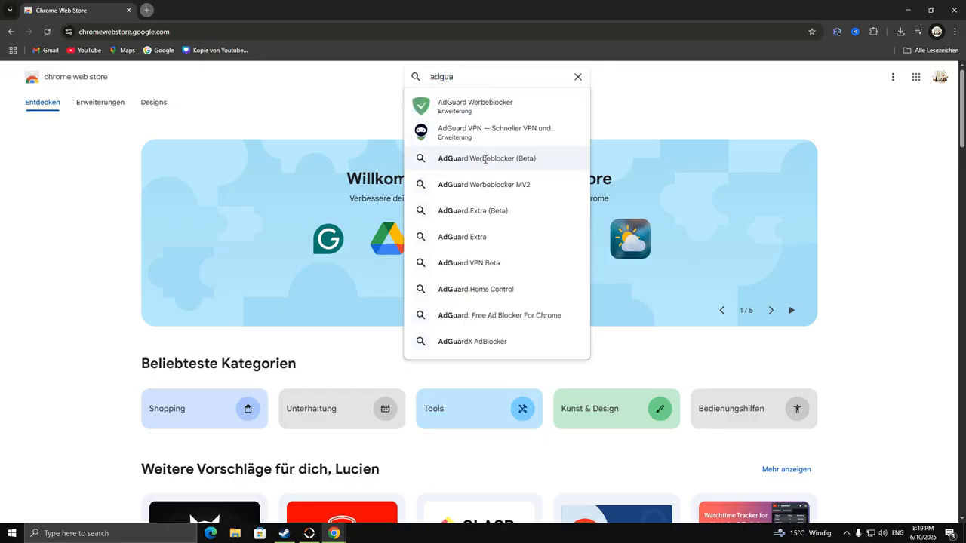
click(461, 235)
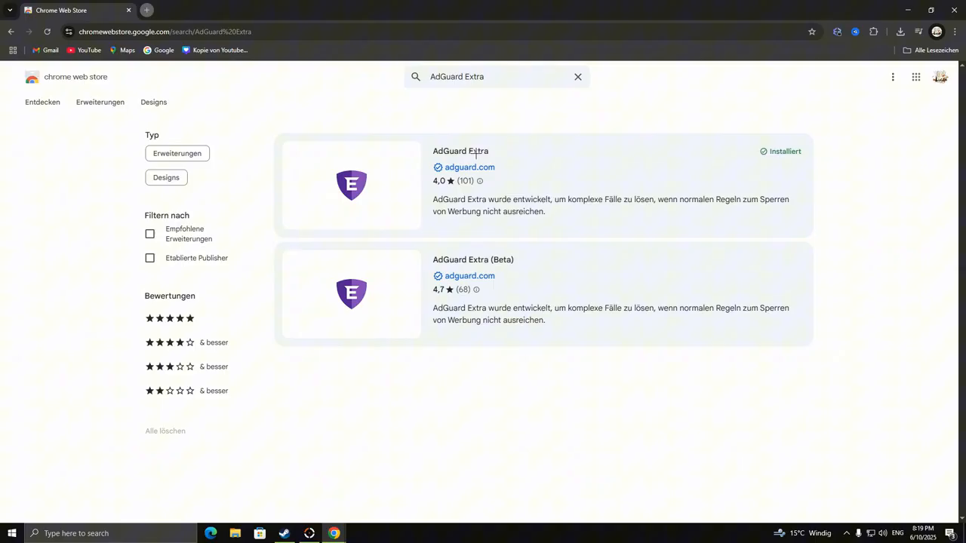
click(460, 151)
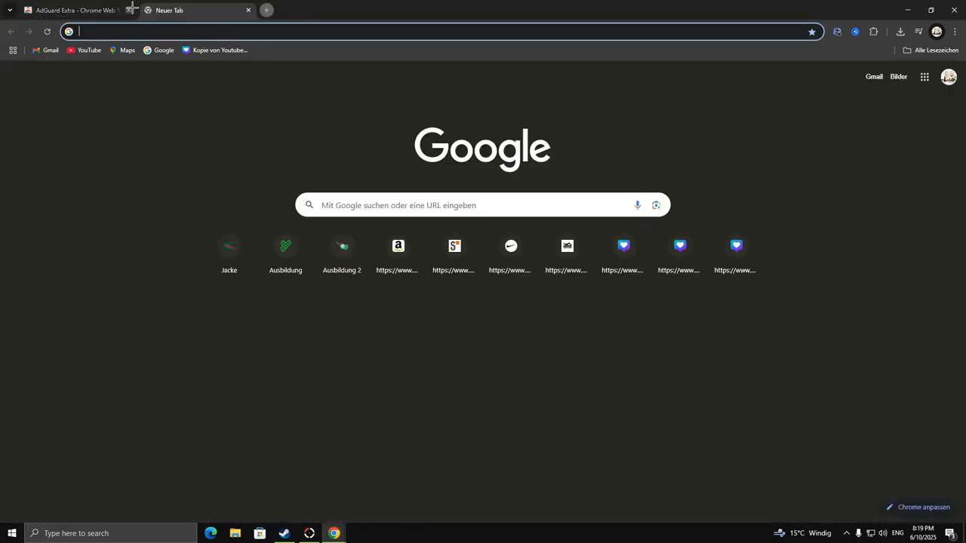
text(twitch.tv/directory/category/apex-legends)
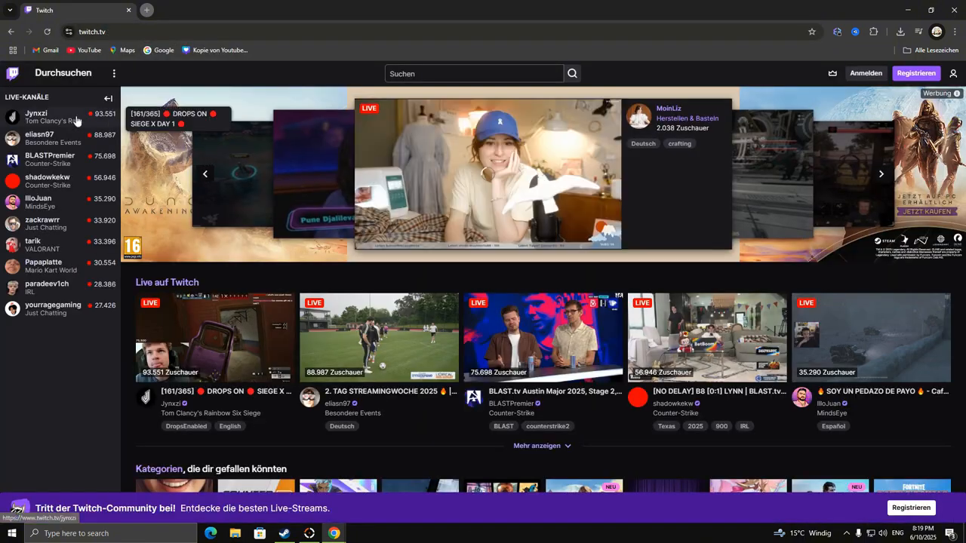
Play several Live-Kanäle streams including BLASTPremier with ads blocked, then close the Twitch tab
click(38, 118)
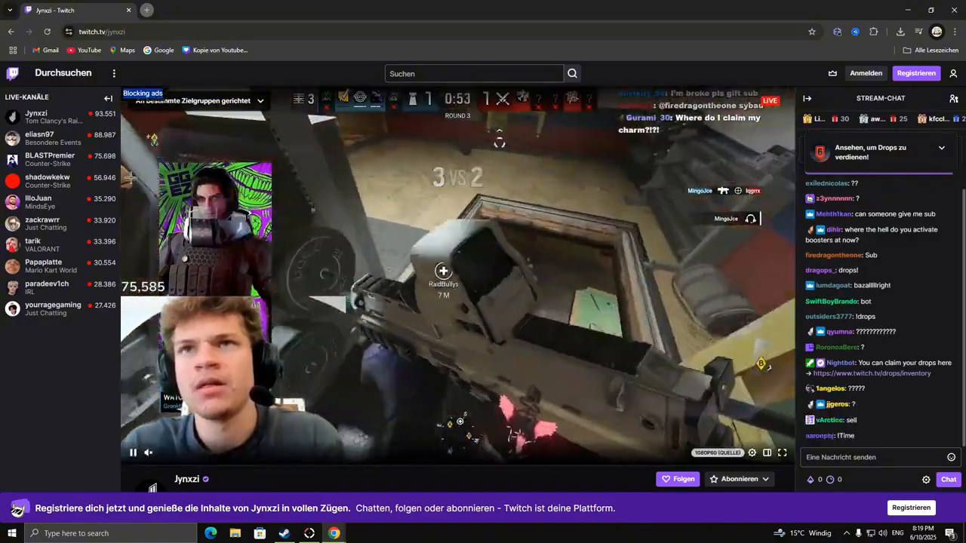
click(40, 138)
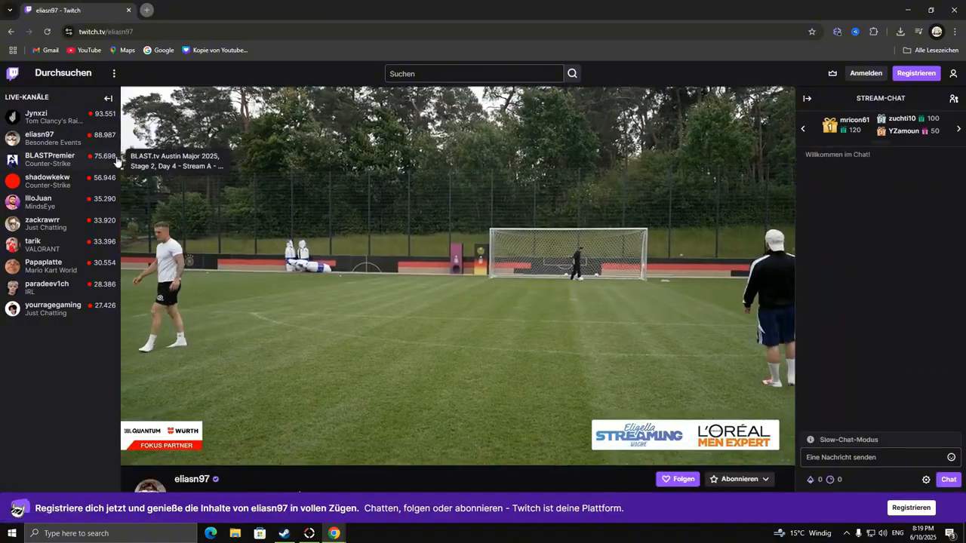
click(50, 158)
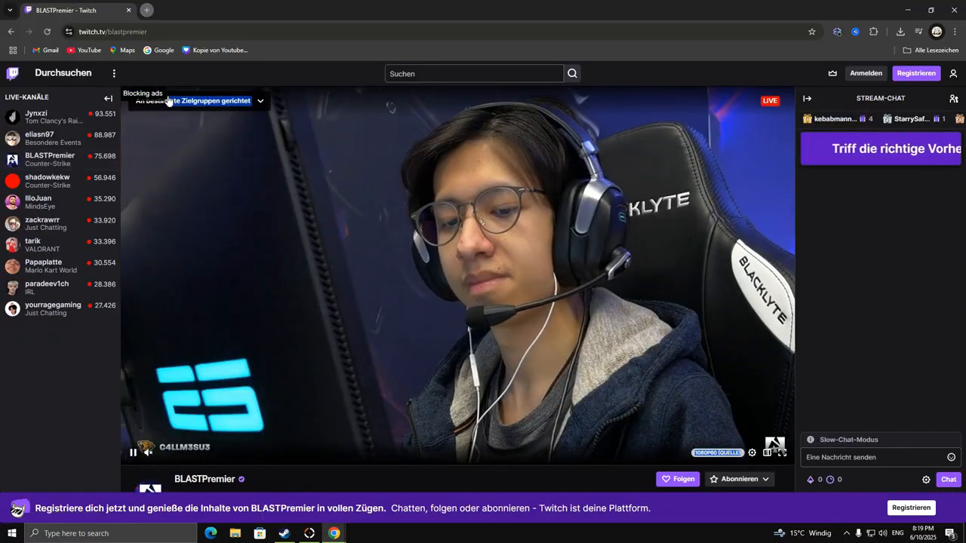
click(45, 203)
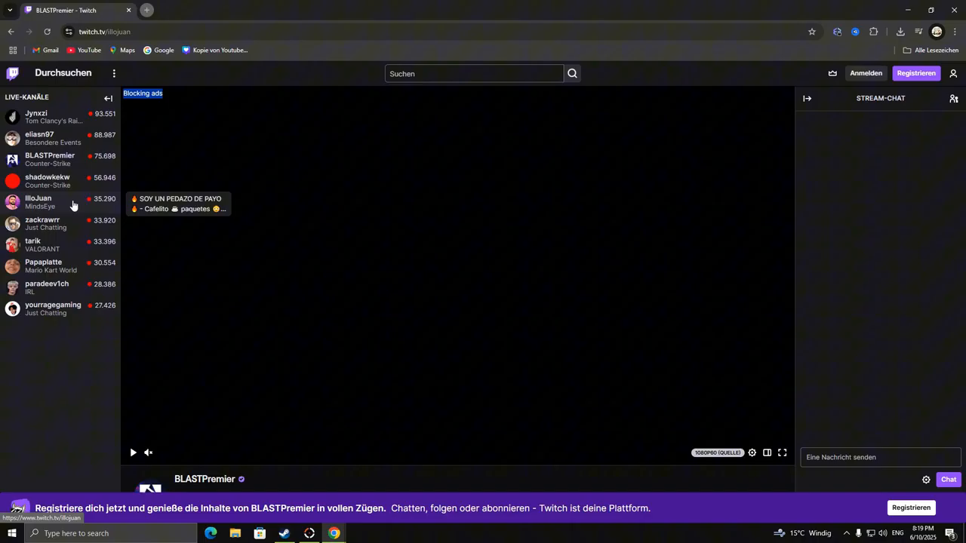
click(40, 202)
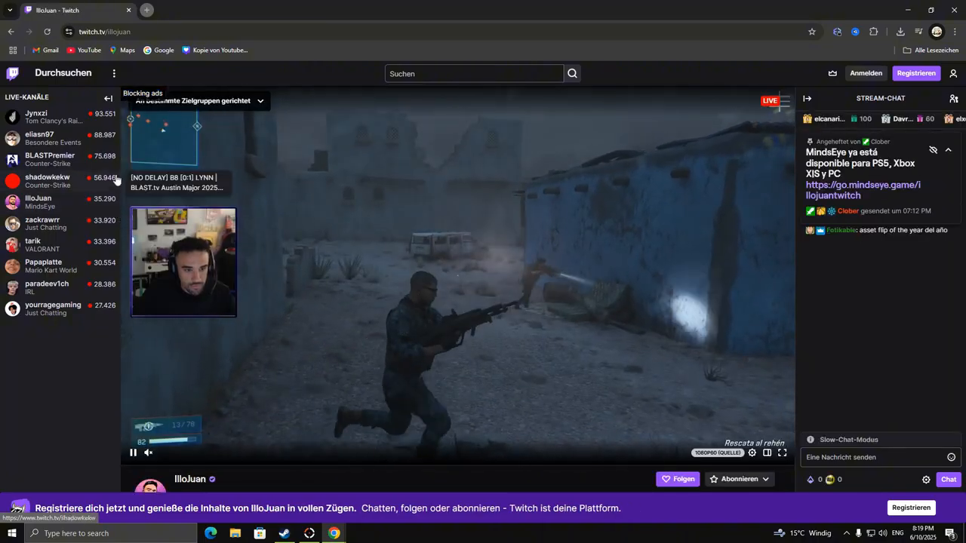
click(146, 9)
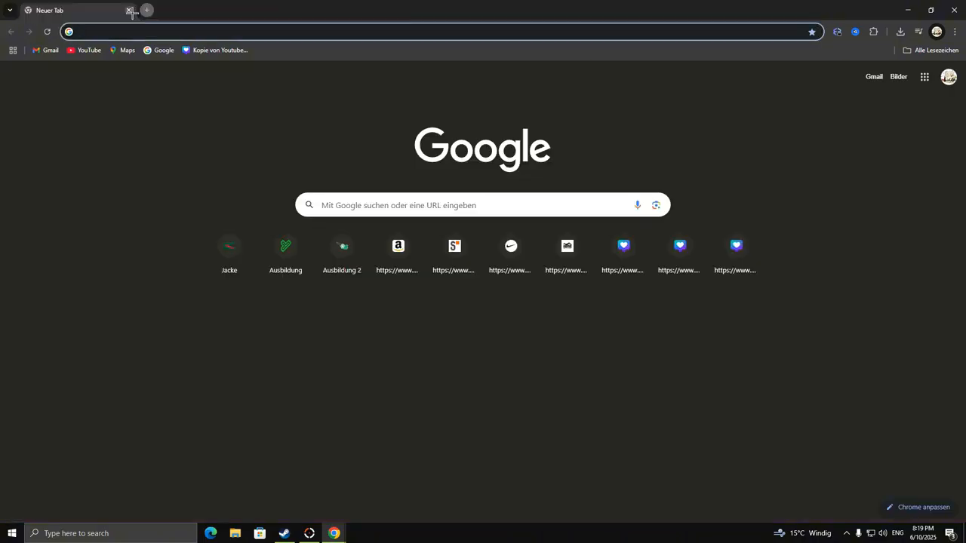